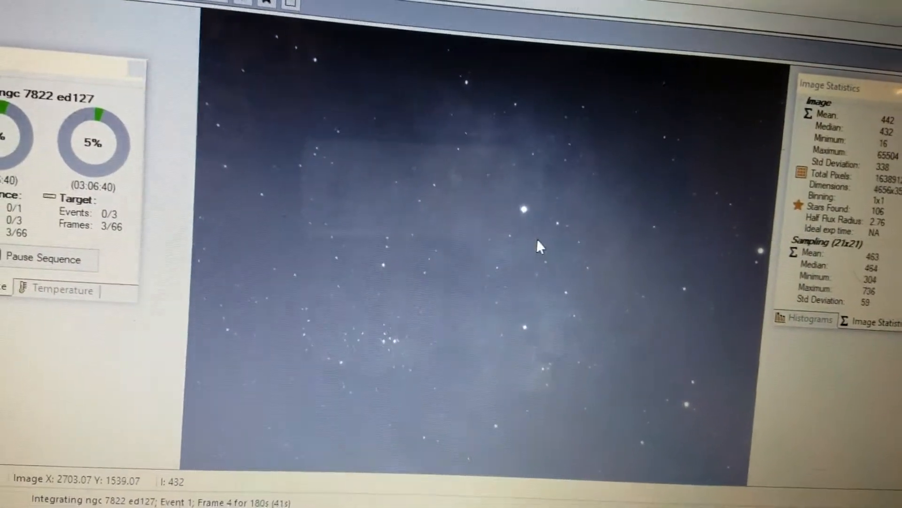
Show the context menu on the captured NGC 7822 frame to inspect star roundness options
{"action": "right_click", "coordinate": [539, 246]}
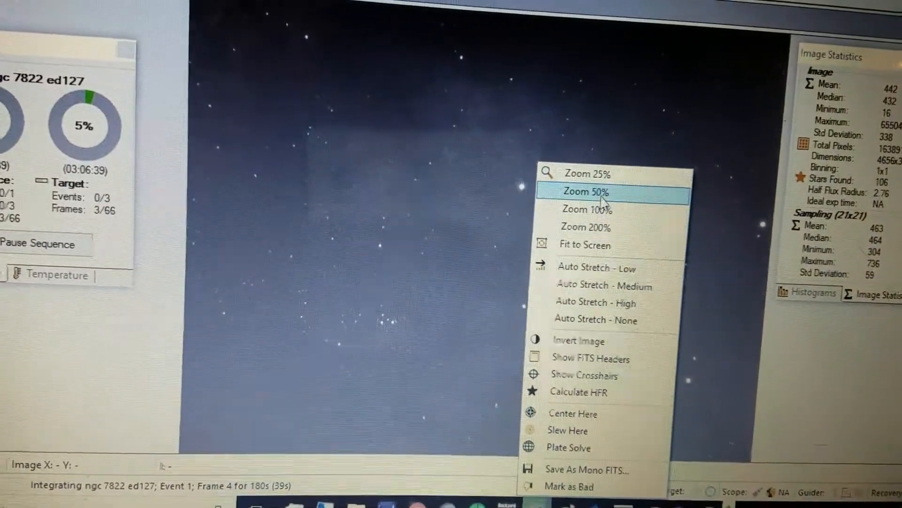